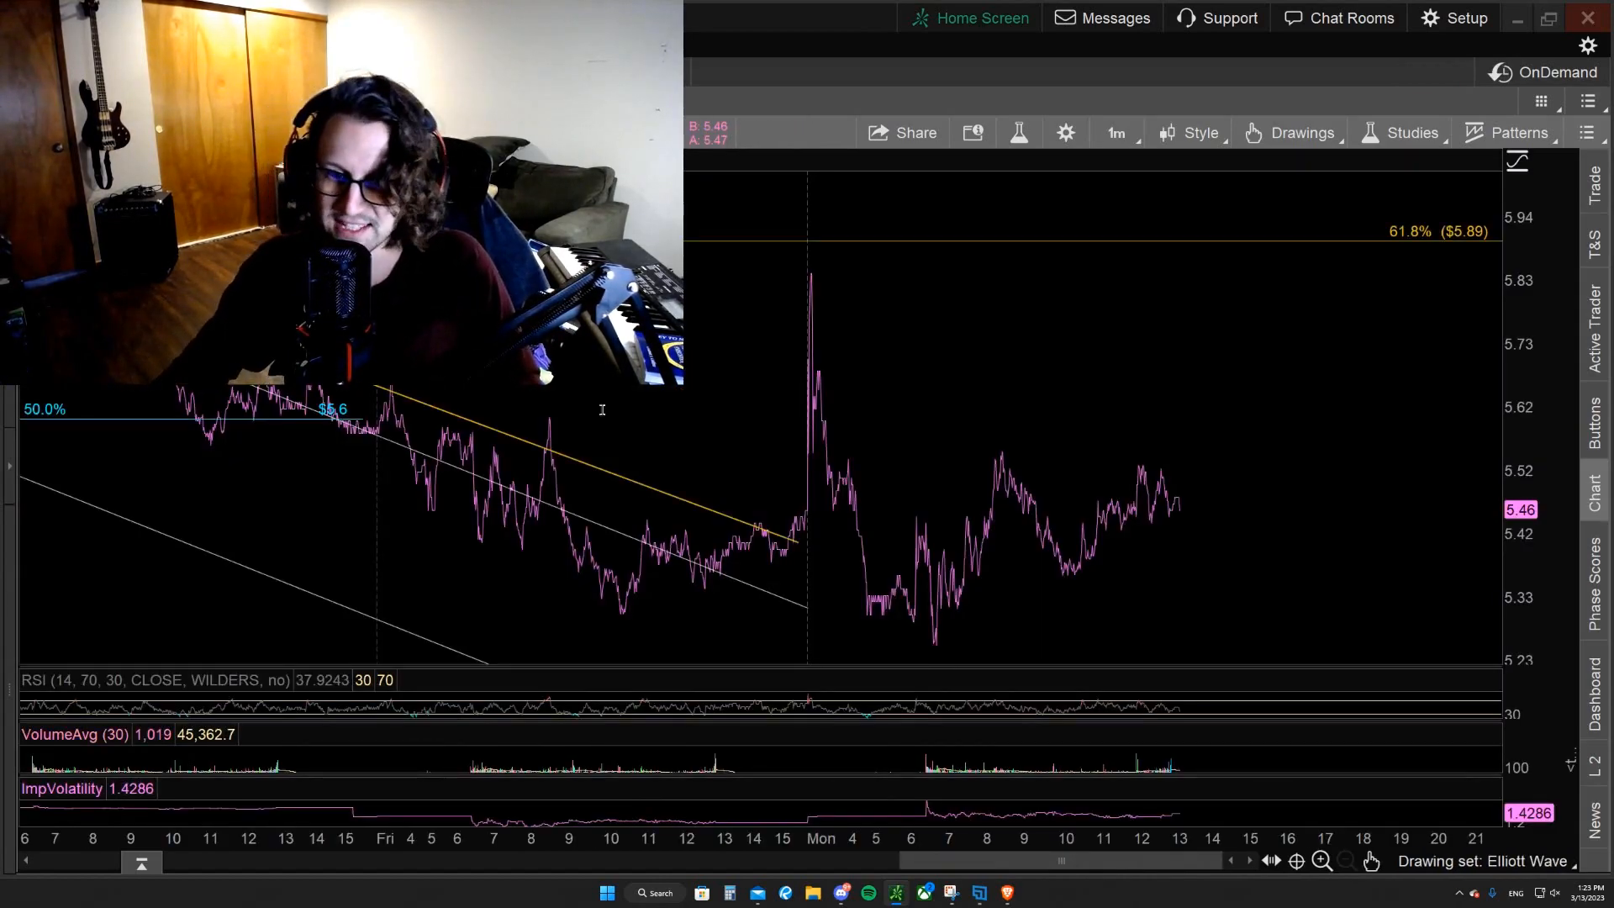
mouse_move(949, 414)
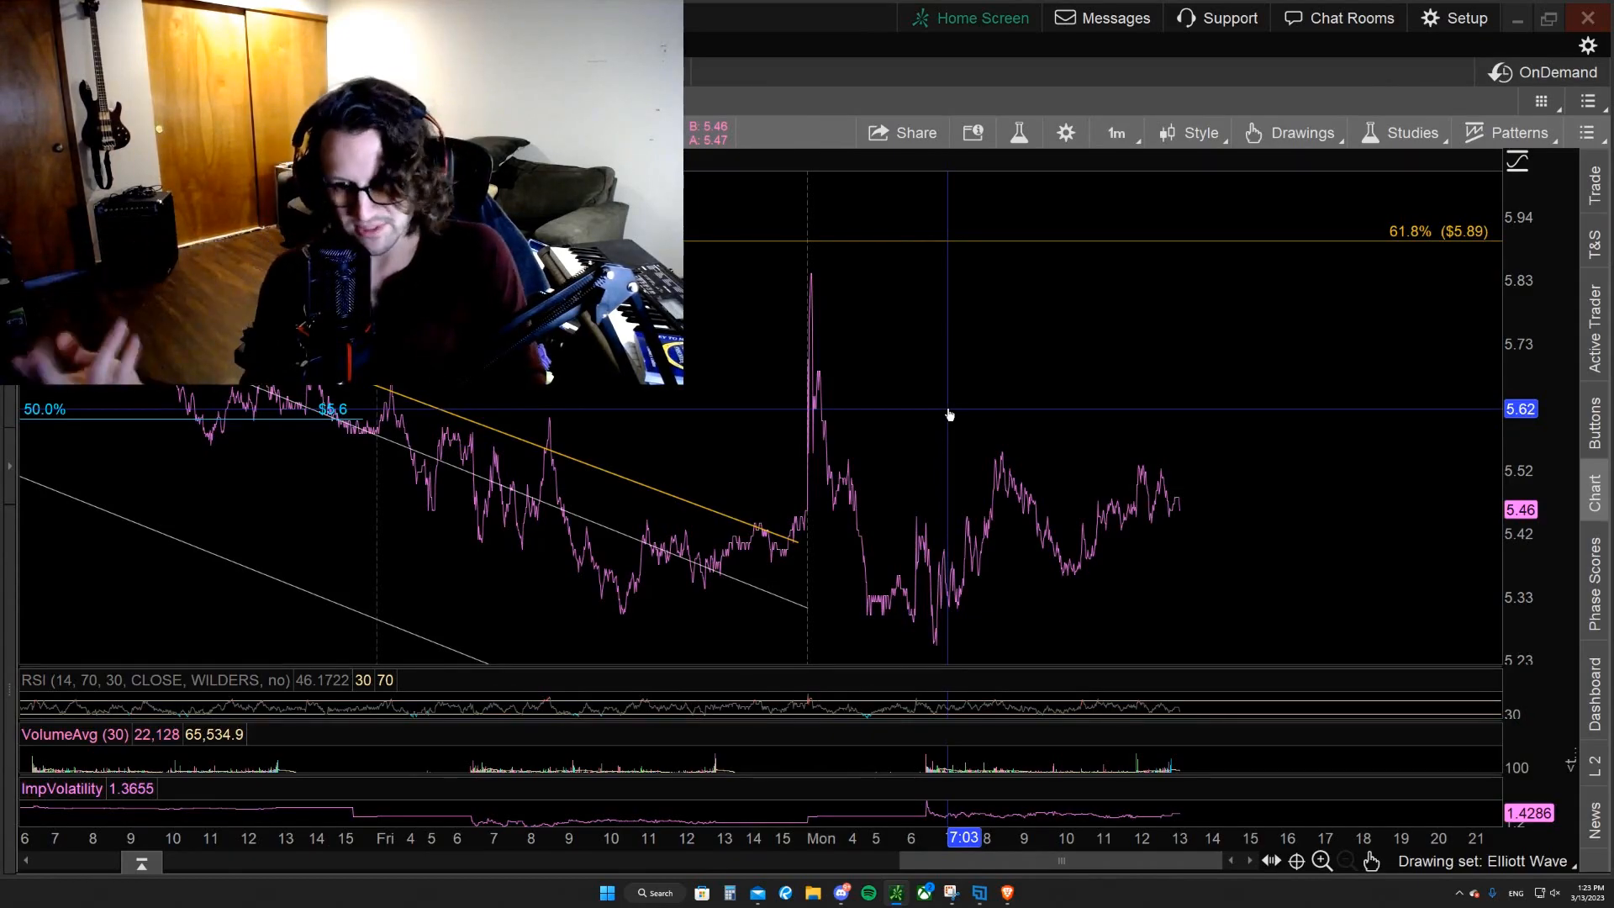
mouse_move(1142, 306)
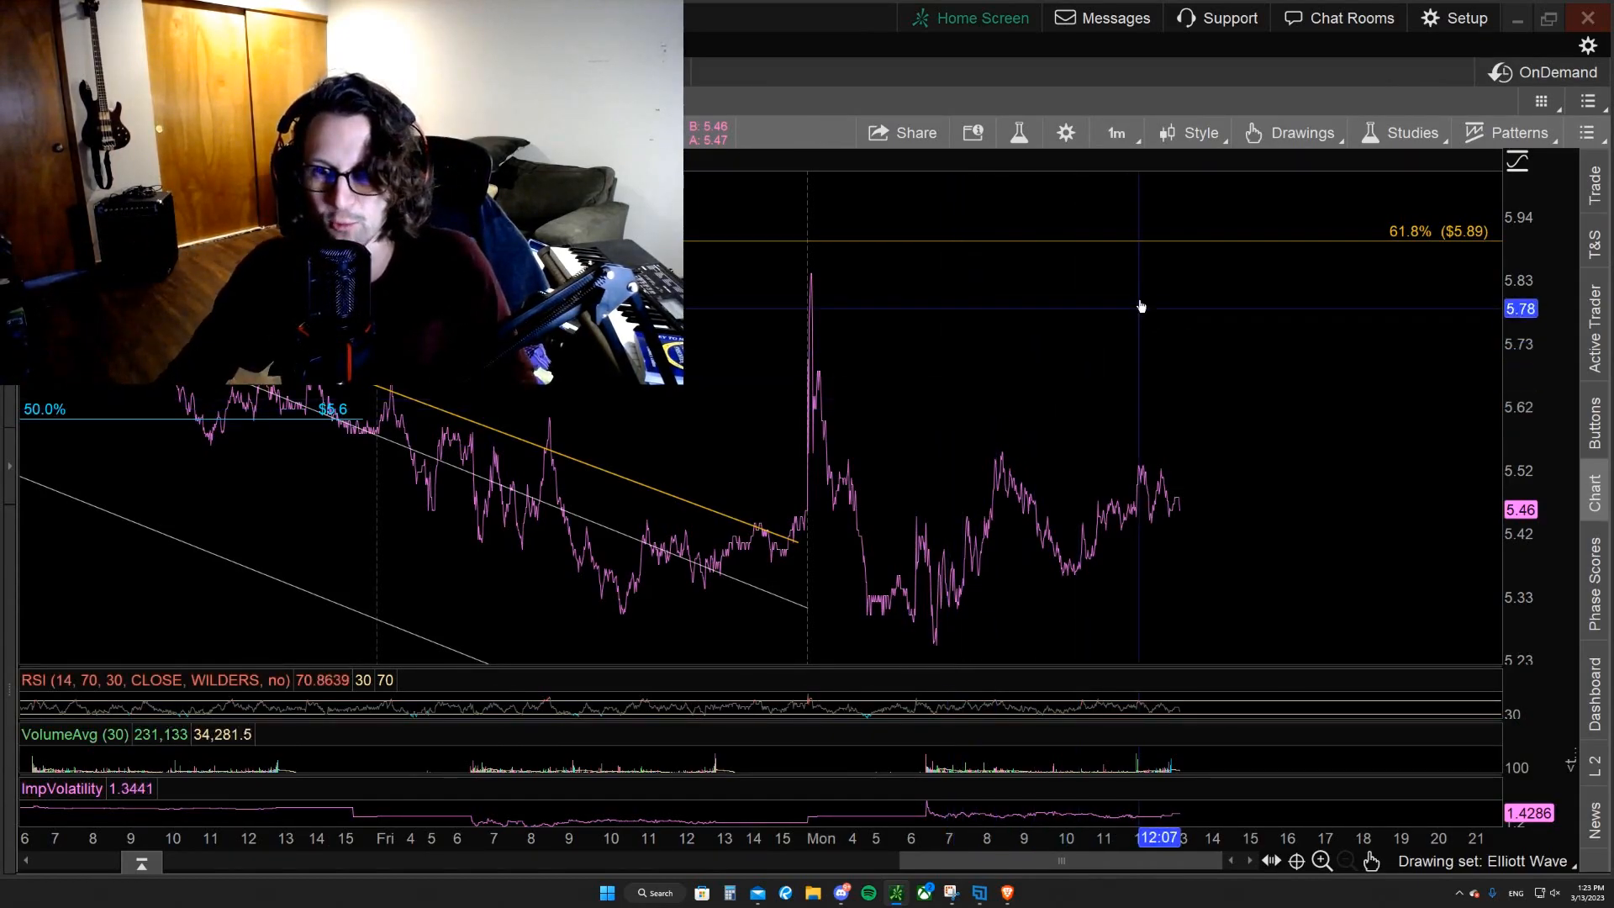
Load the next symbol's hourly chart showing the $19.9 and $12.2 levels.
left_click(1115, 133)
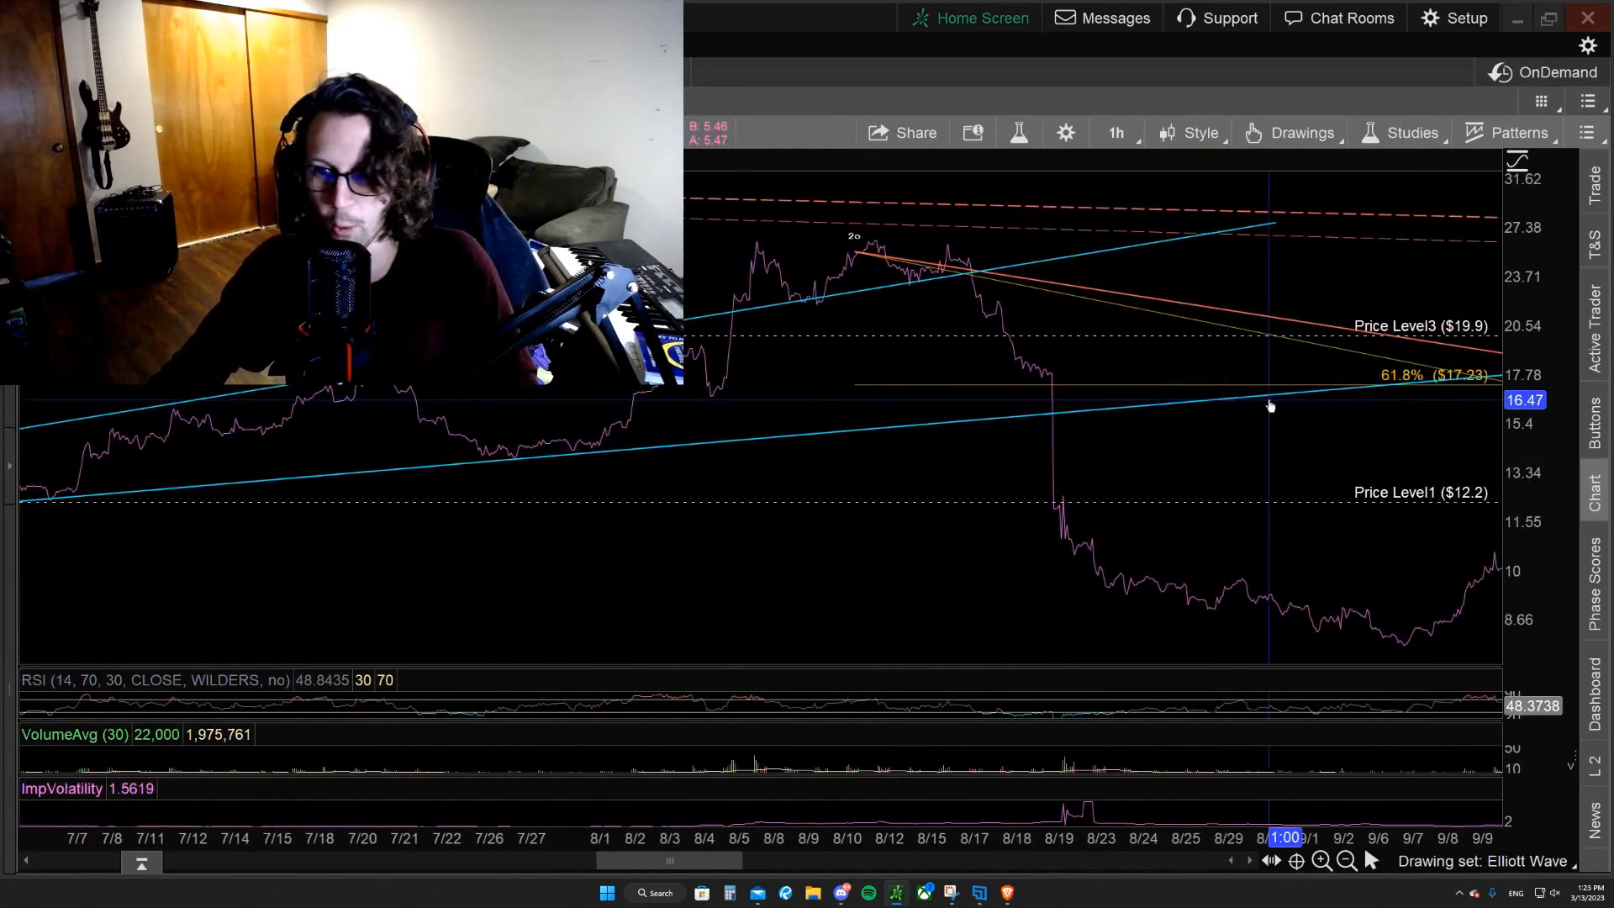
right_click(1270, 406)
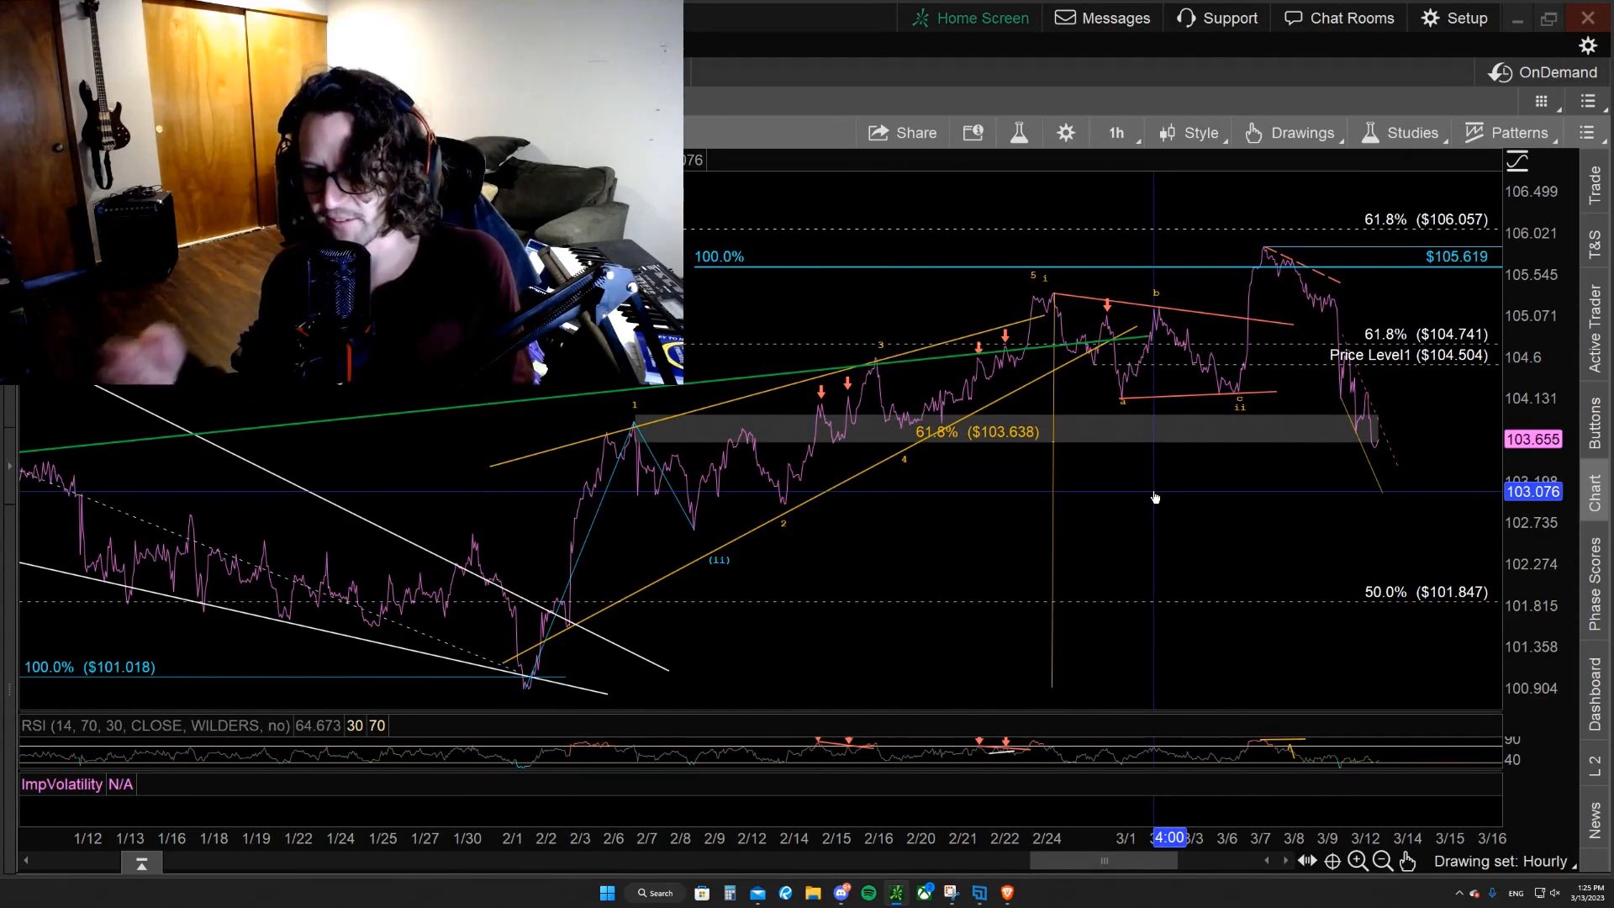
mouse_move(918, 561)
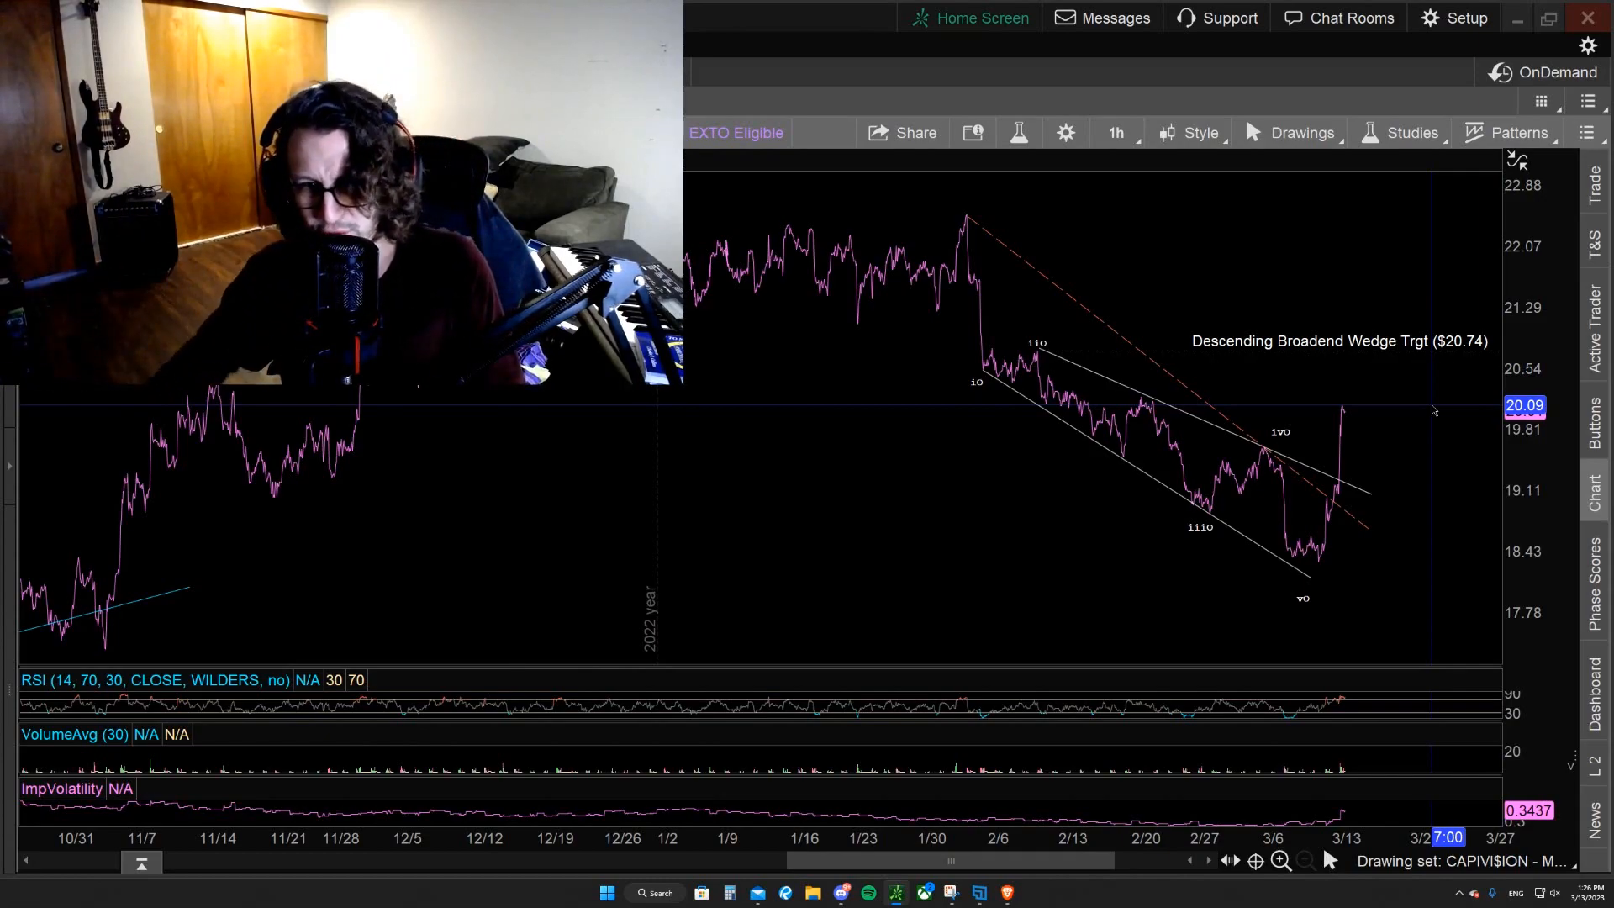
Open the Drawing set menu at the bottom right to list saved sets.
left_click(1469, 861)
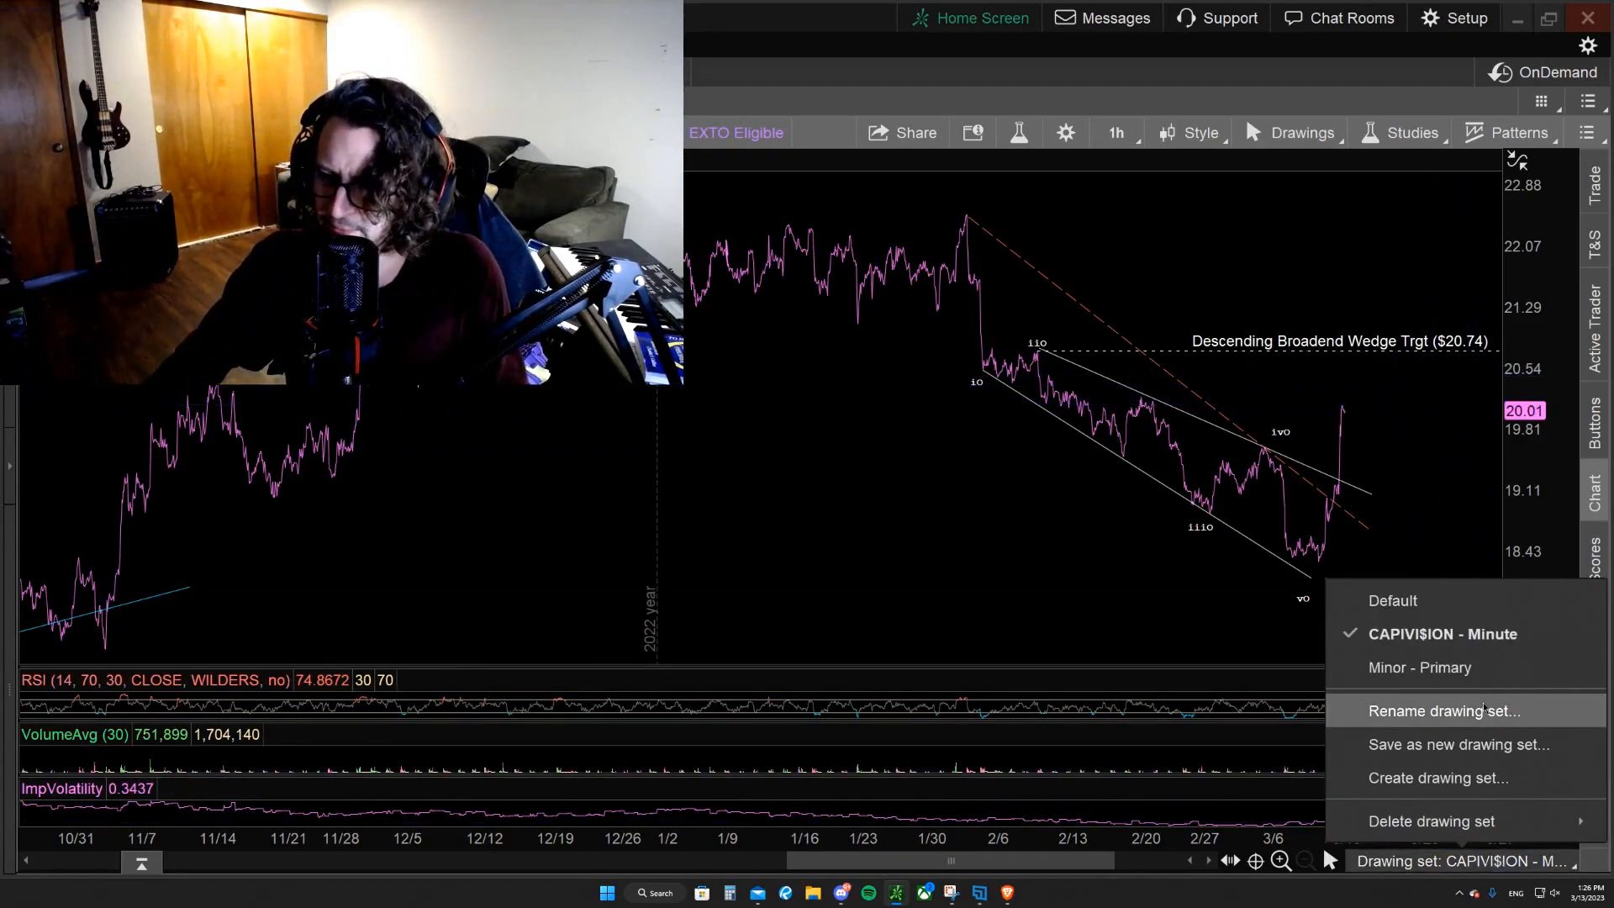
Apply the Minor - Primary drawing set and switch to D (3 Y : 1D) bars.
left_click(1115, 132)
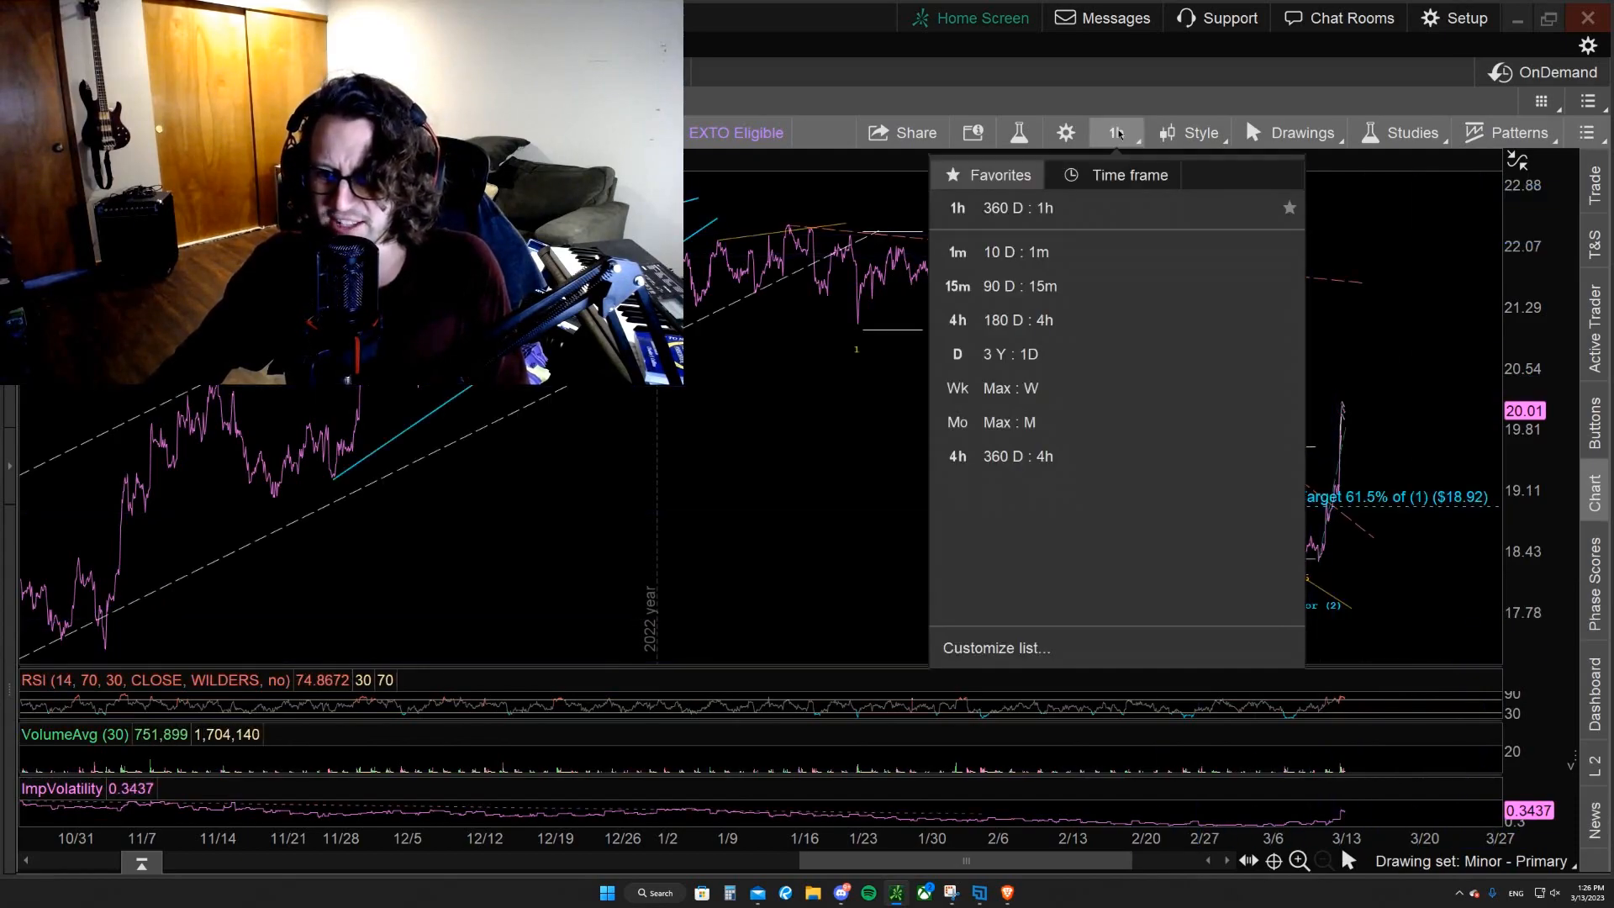
left_click(957, 353)
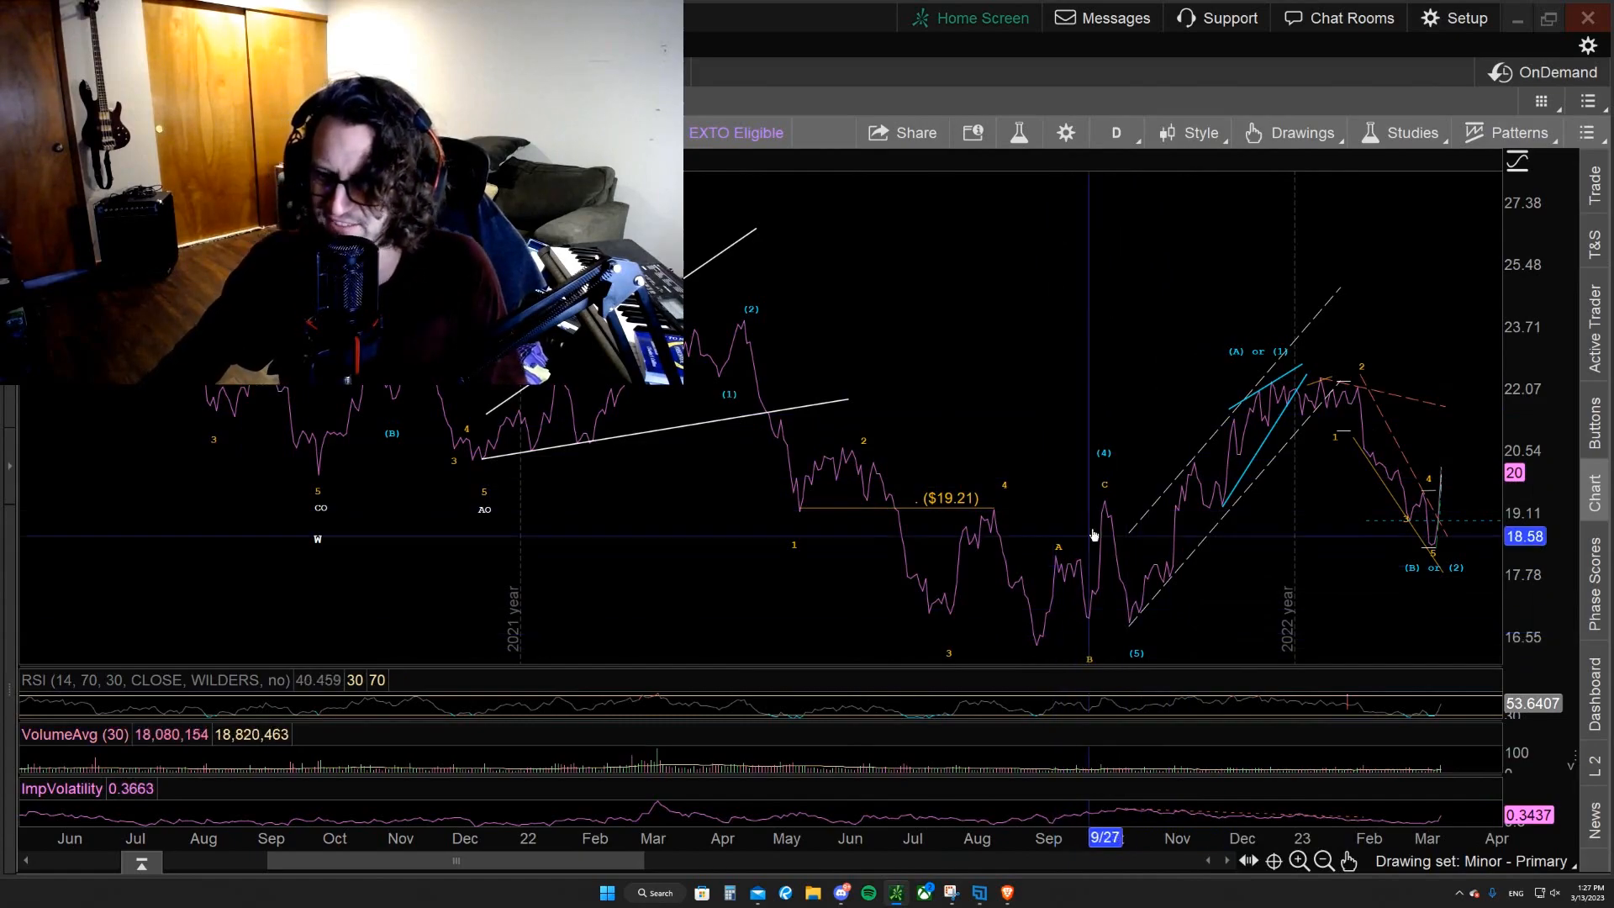
mouse_move(1089, 570)
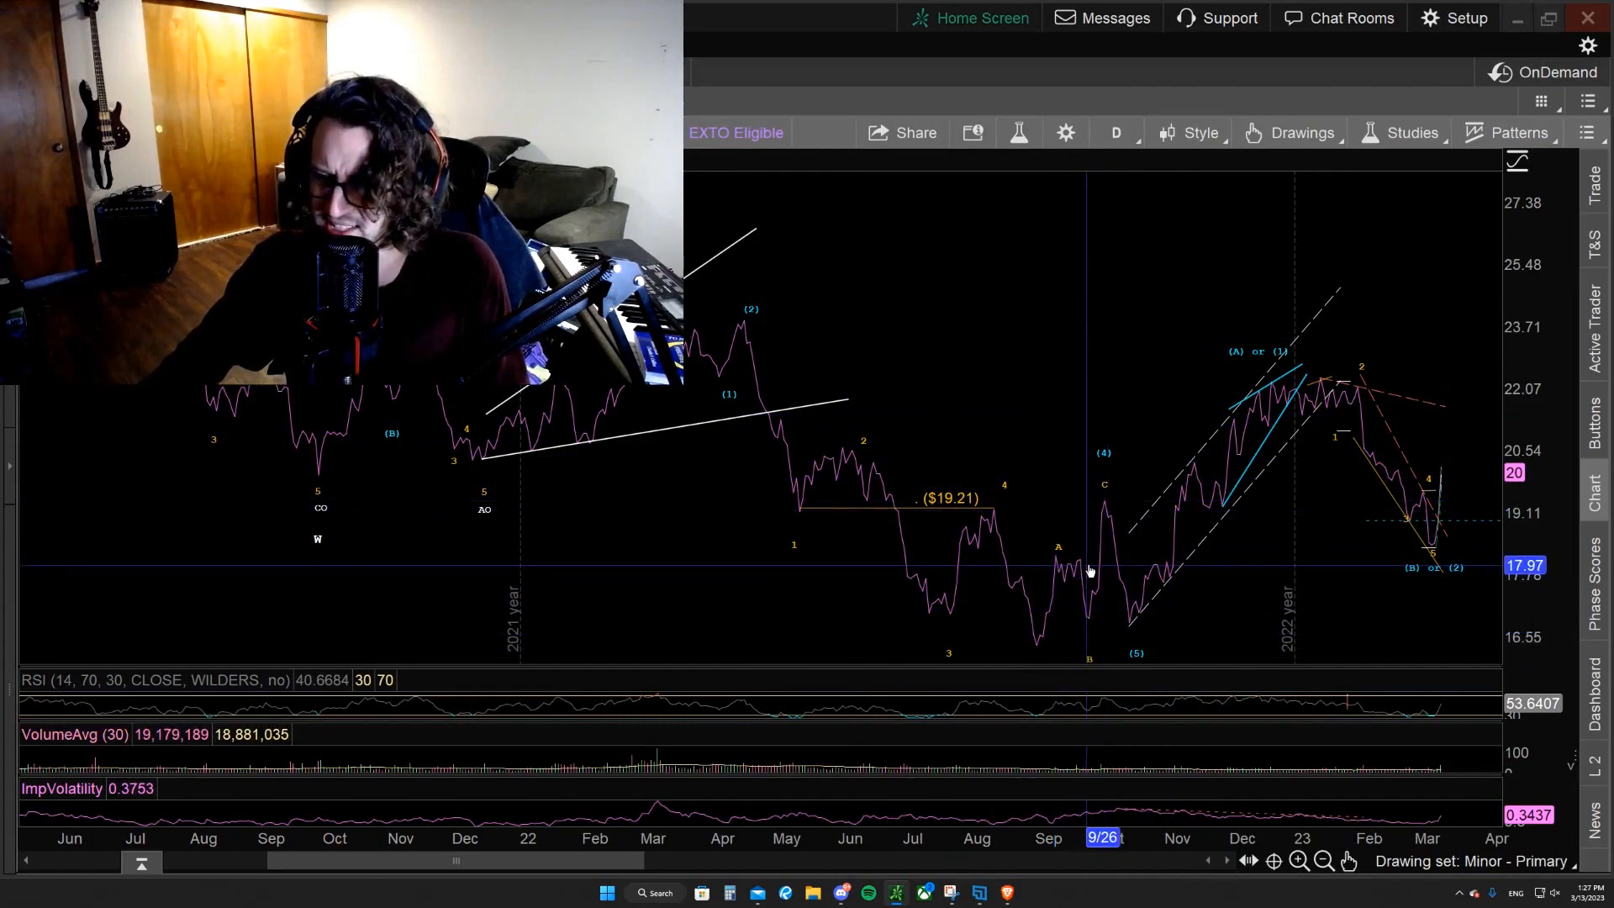
mouse_move(1086, 611)
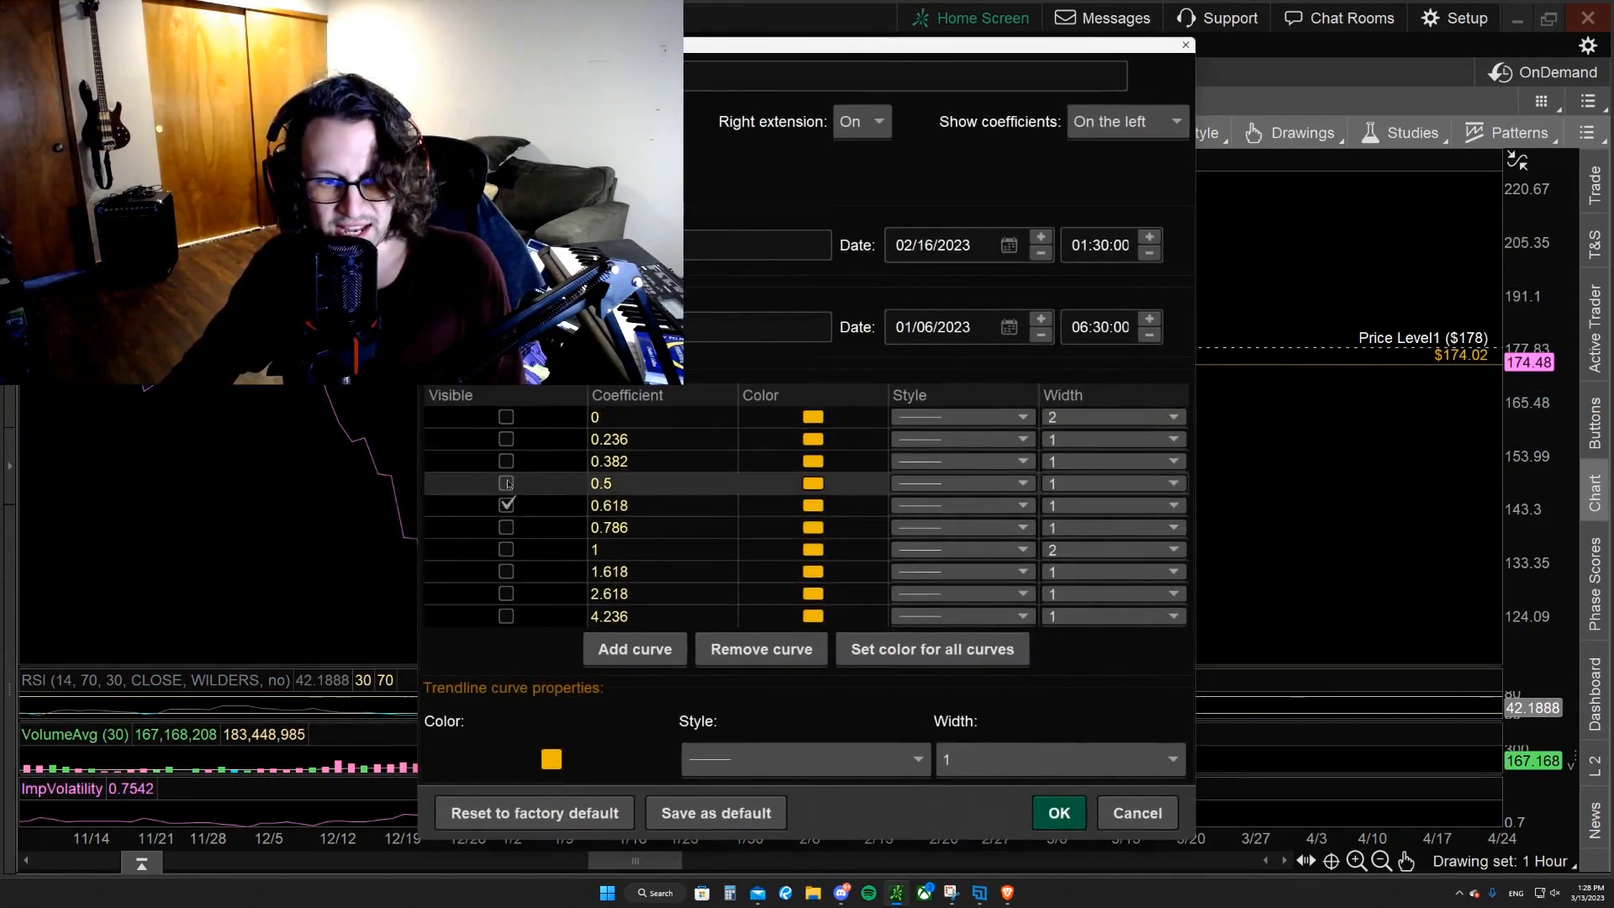
Confirm the Fibonacci coefficients so the 38.2% level shows at $146.95.
left_click(1058, 813)
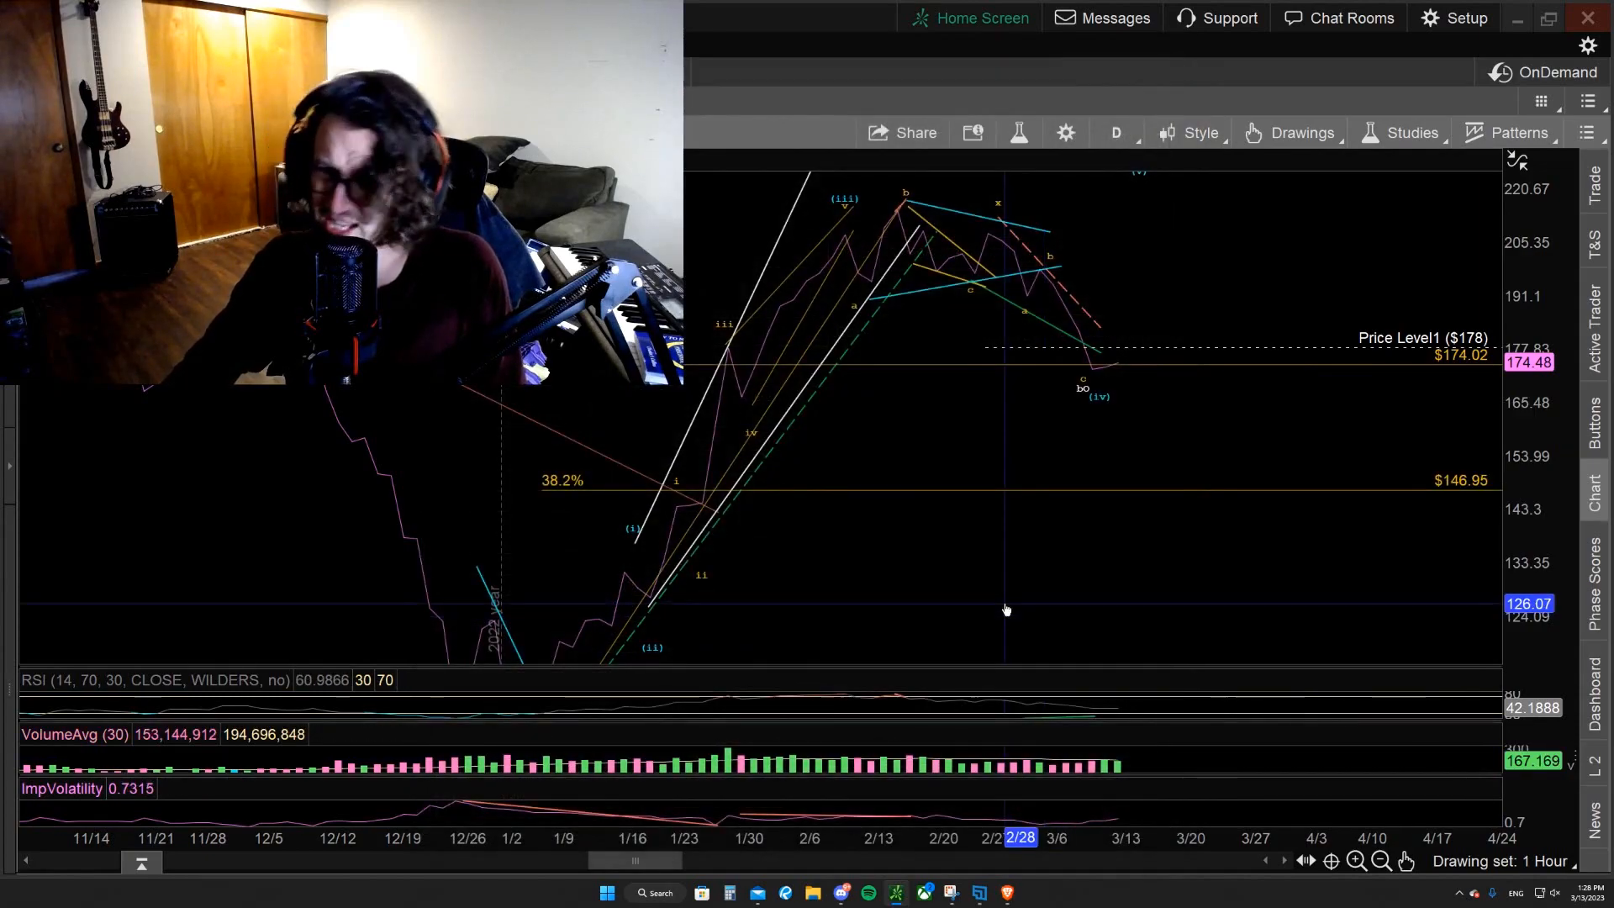
mouse_move(1138, 501)
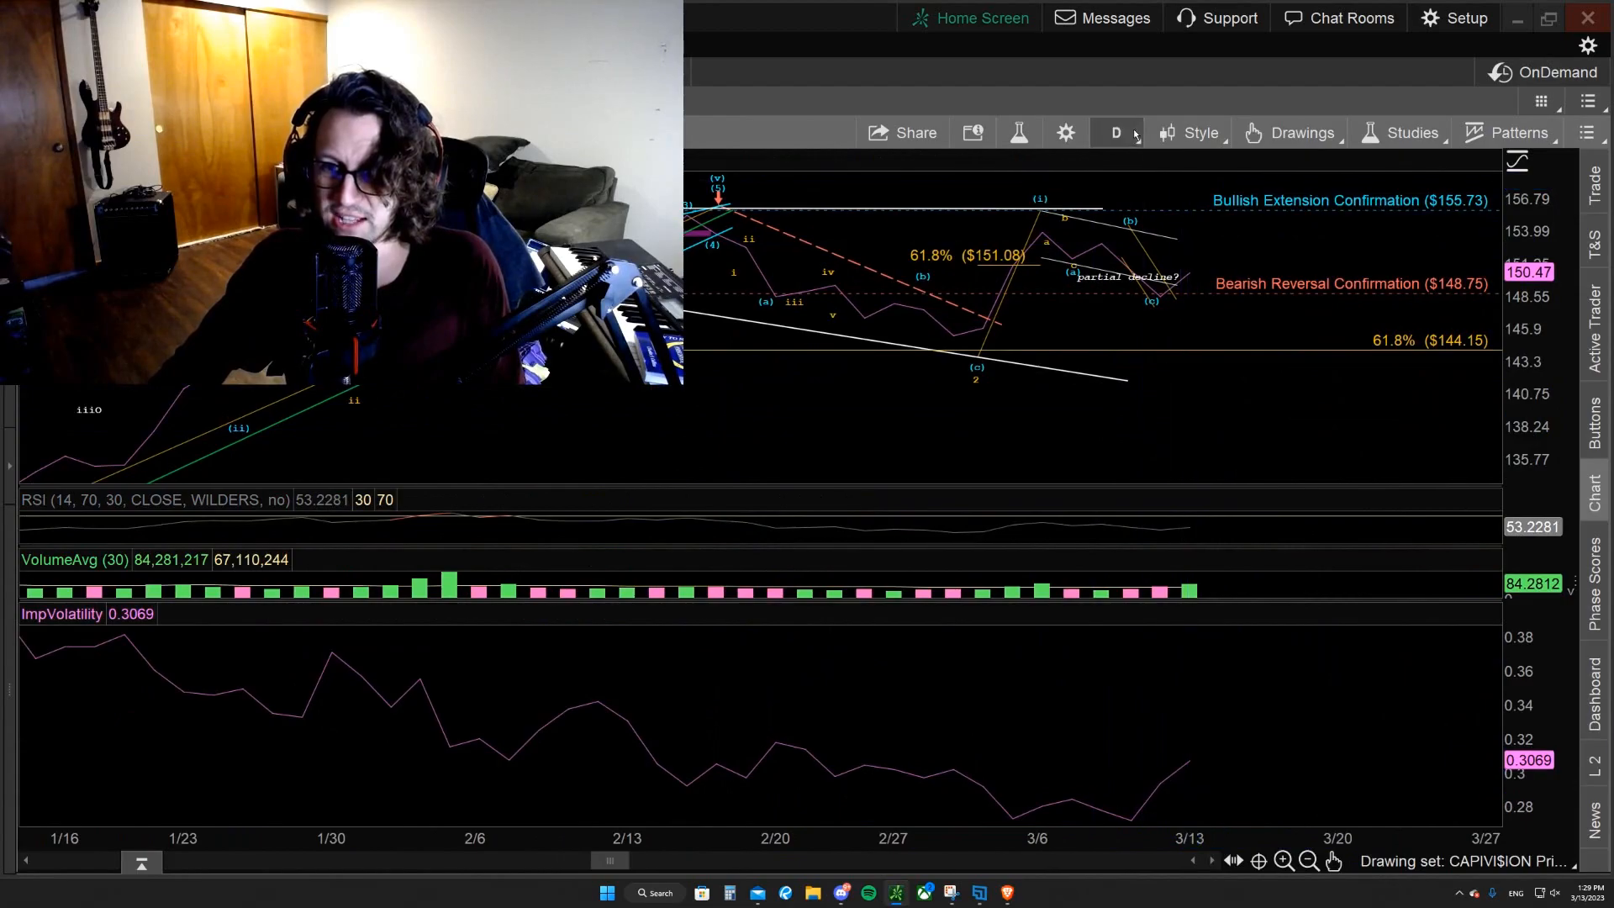
Load the next symbol's chart with its bullish extension and reversal levels.
left_click(1115, 133)
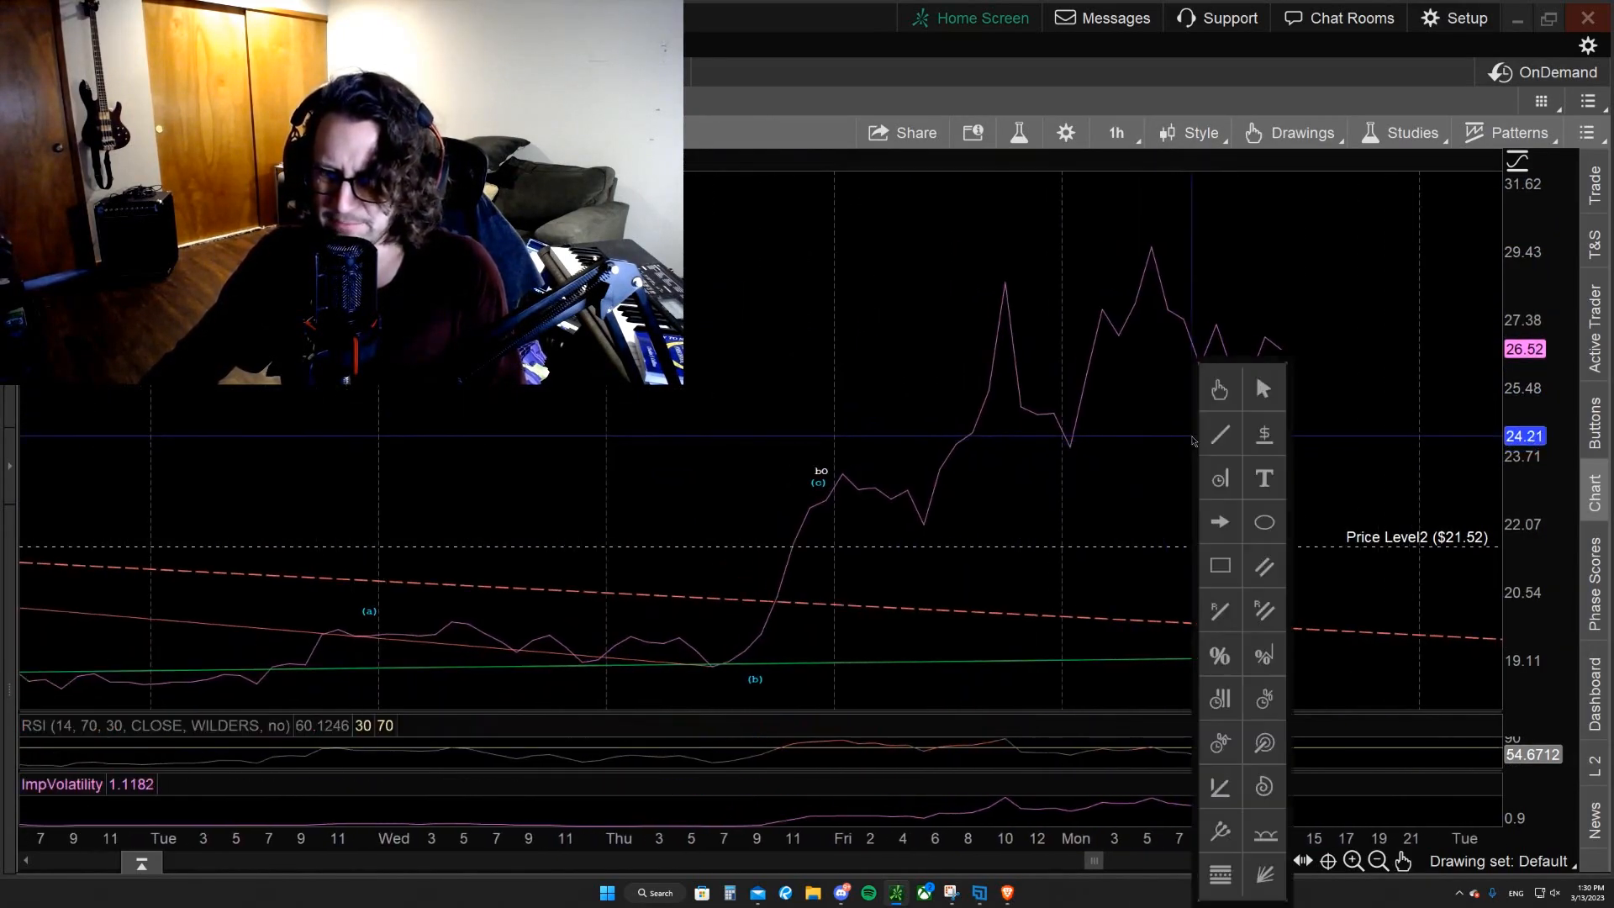
Drag a rising trendline along the rally's lows on the hourly chart.
left_click_drag(921, 523, 1248, 371)
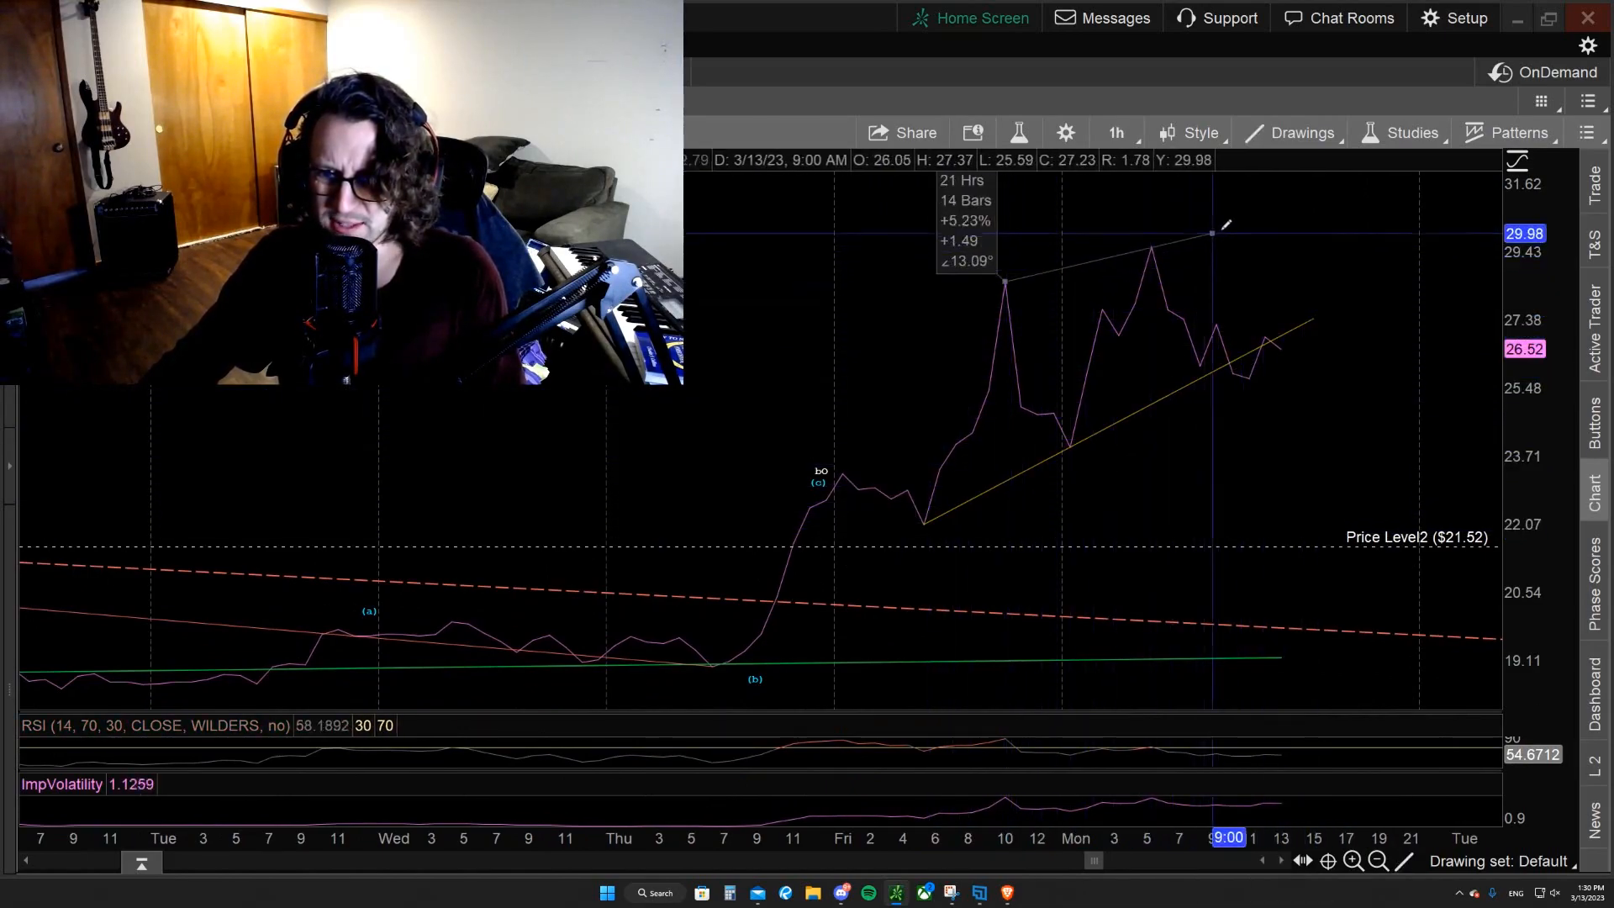
mouse_move(925, 497)
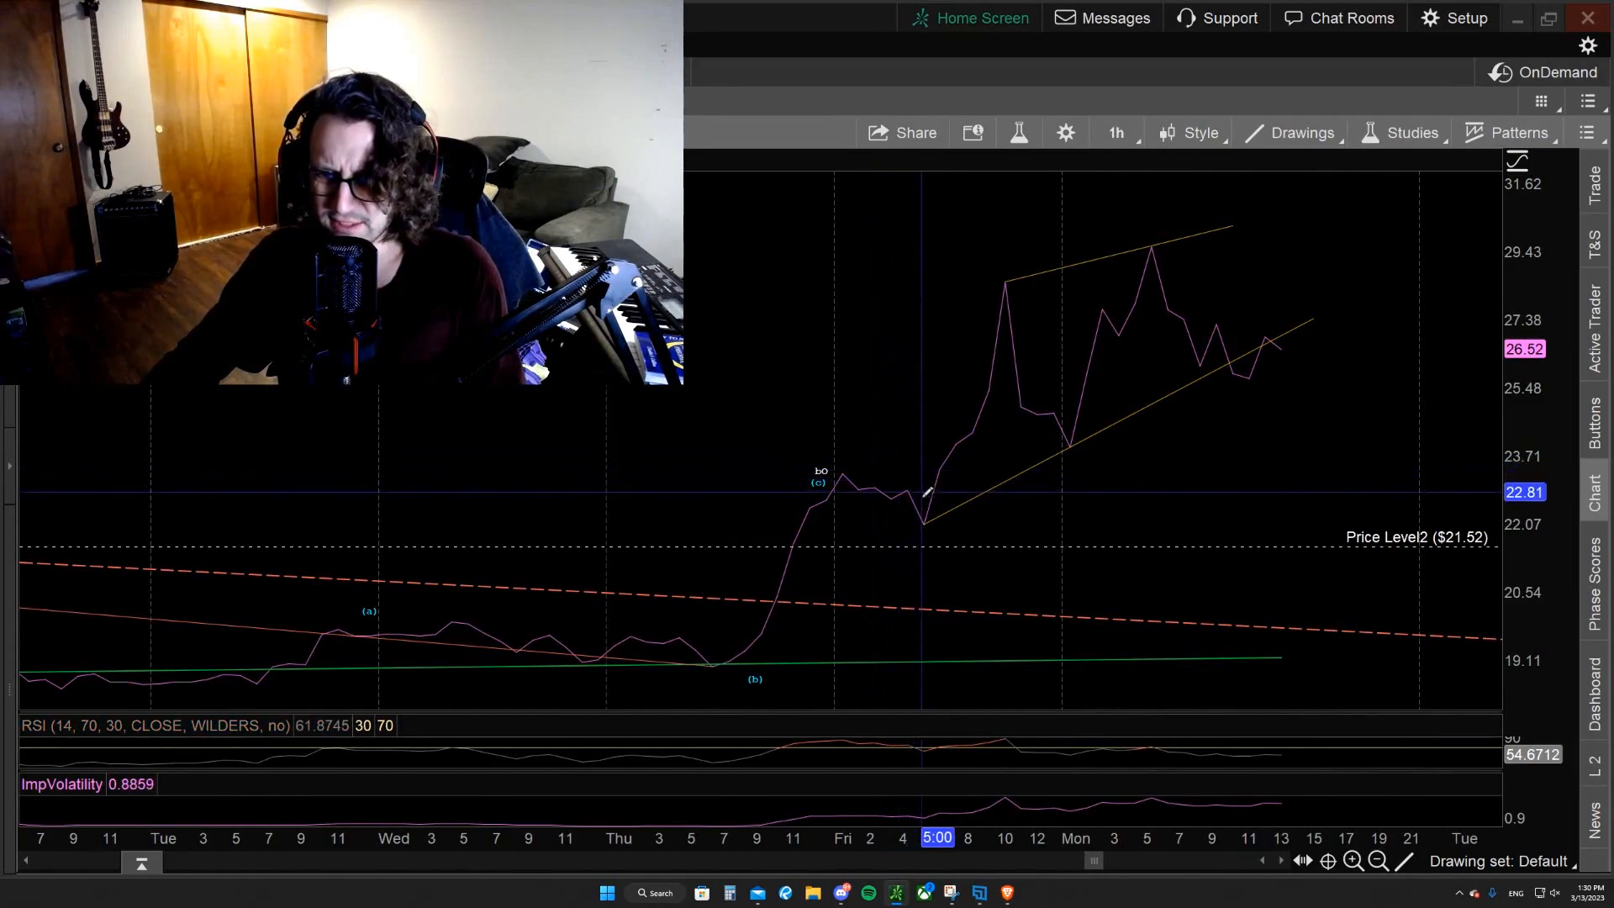
mouse_move(1193, 369)
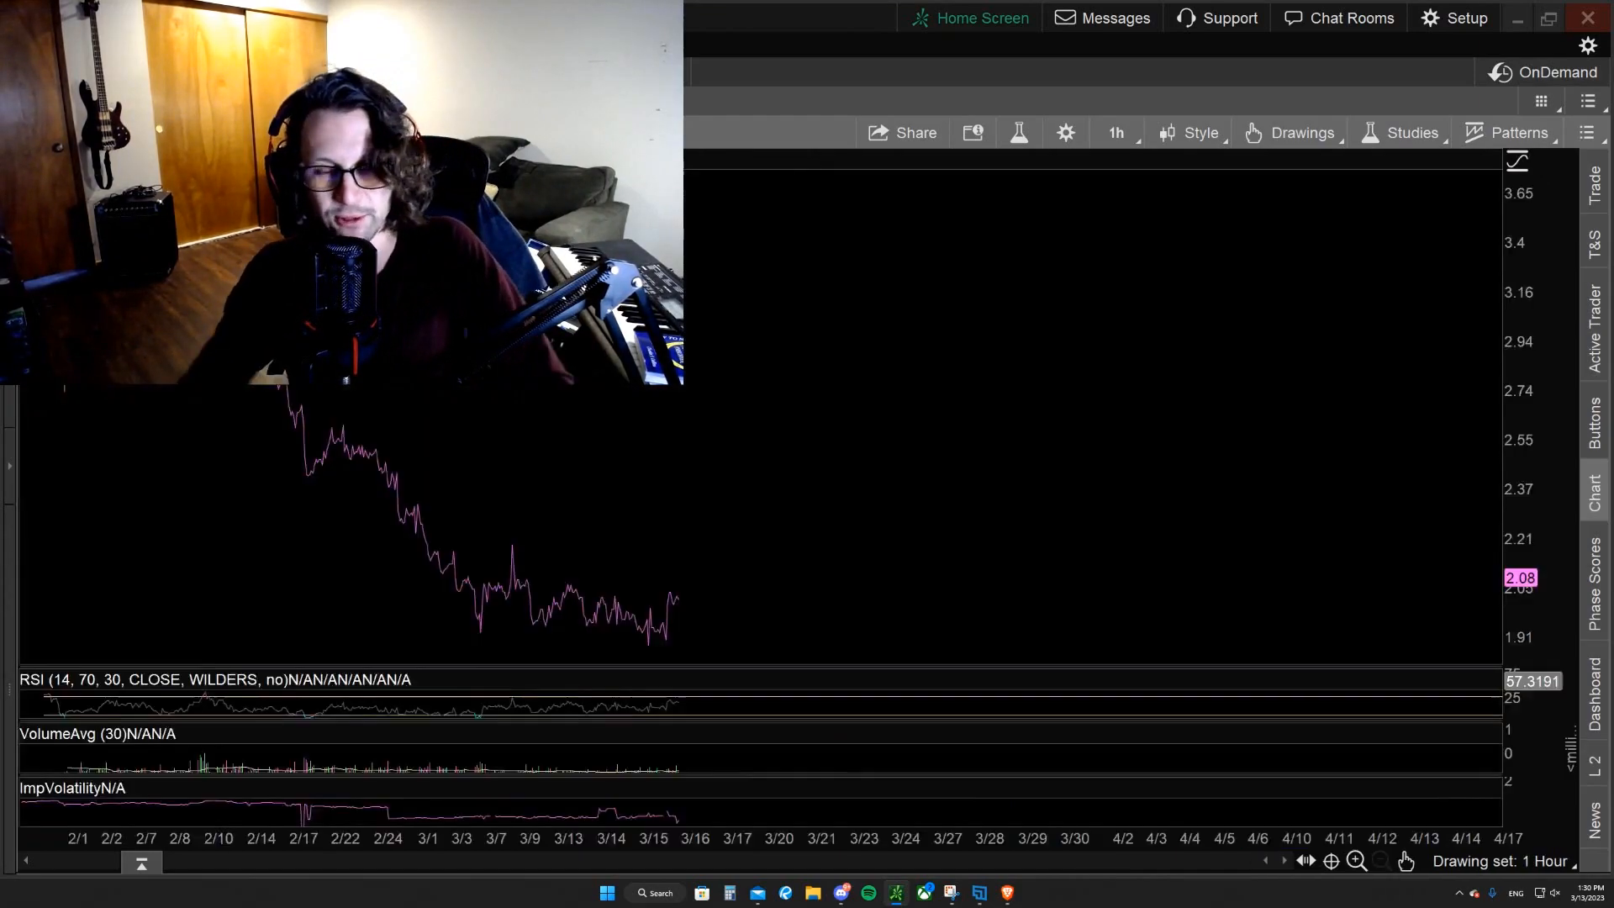
Open and close the Style menu to view the falling wedge chart.
left_click(1202, 132)
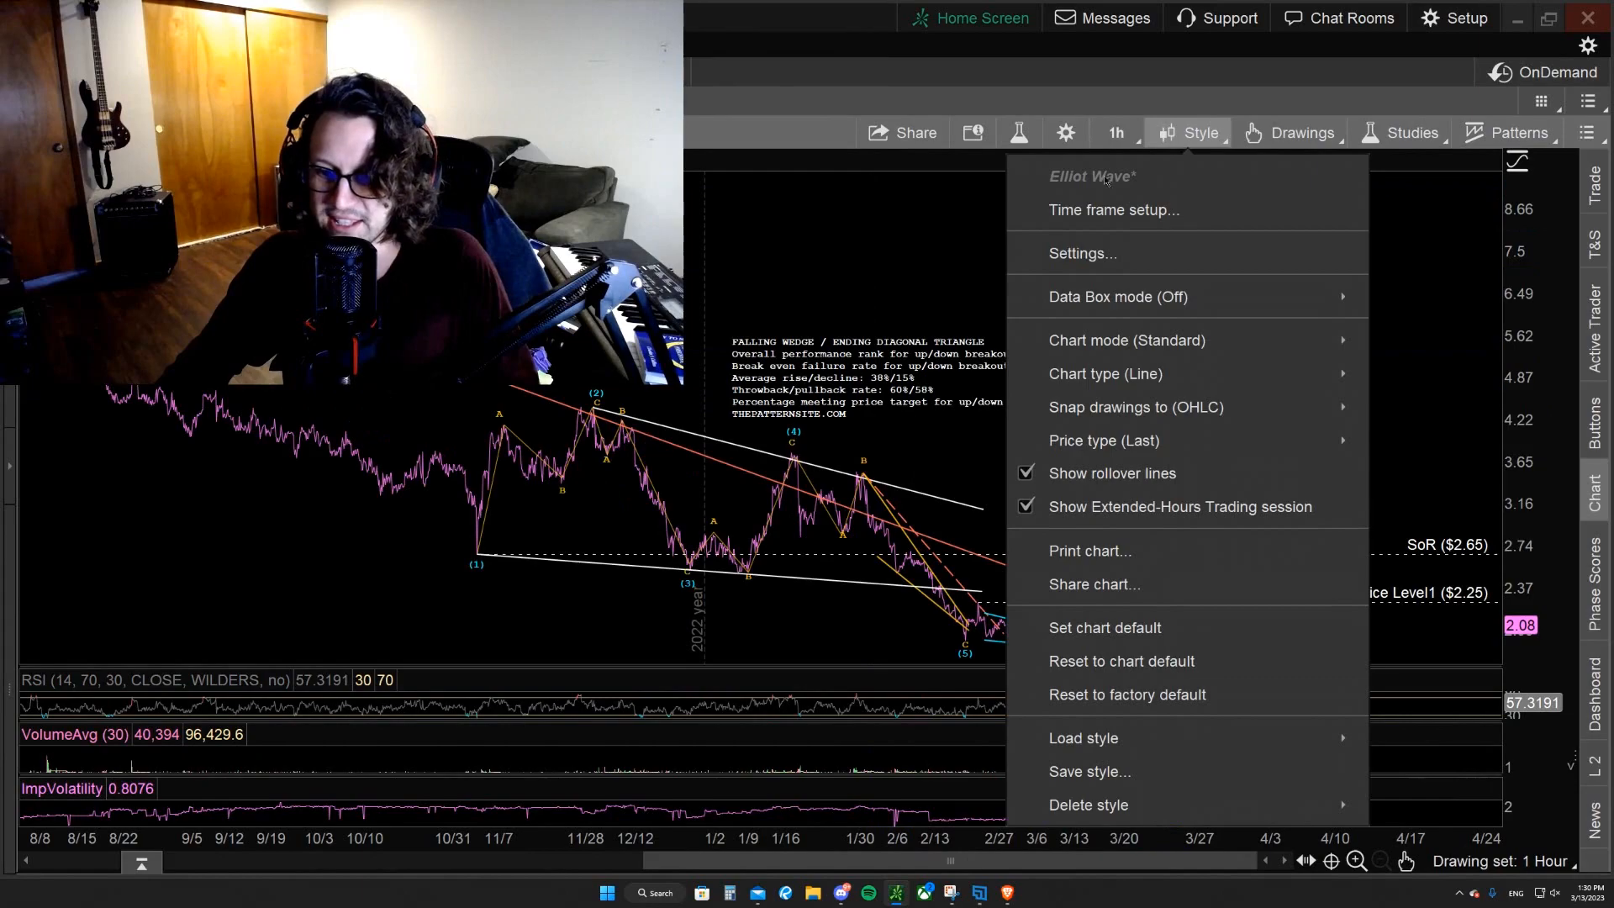
left_click(1198, 133)
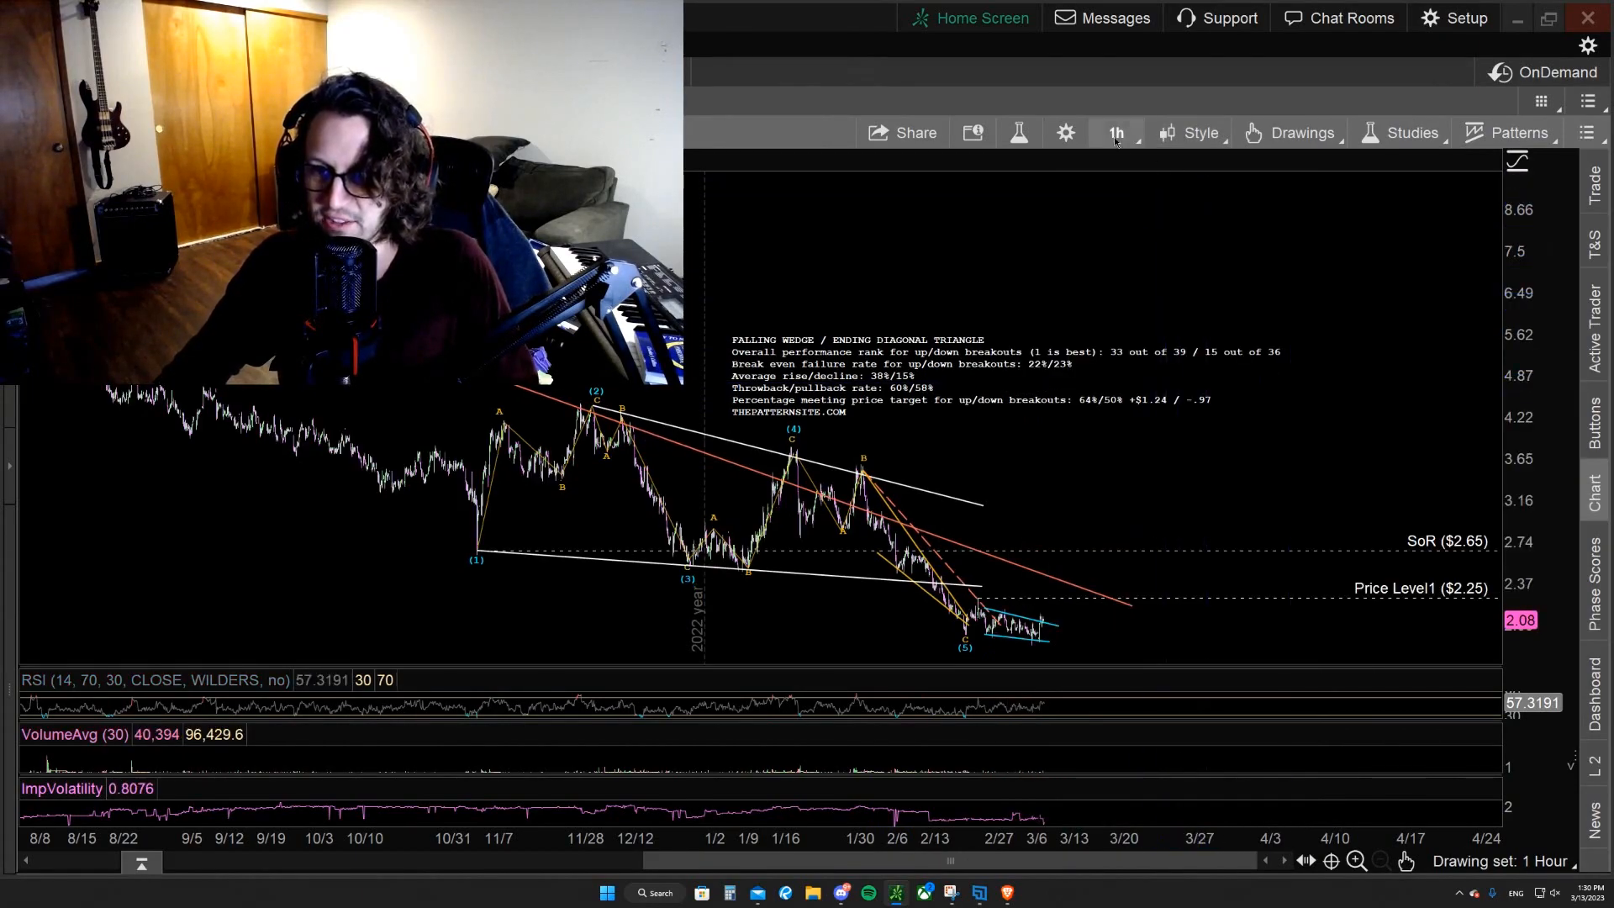